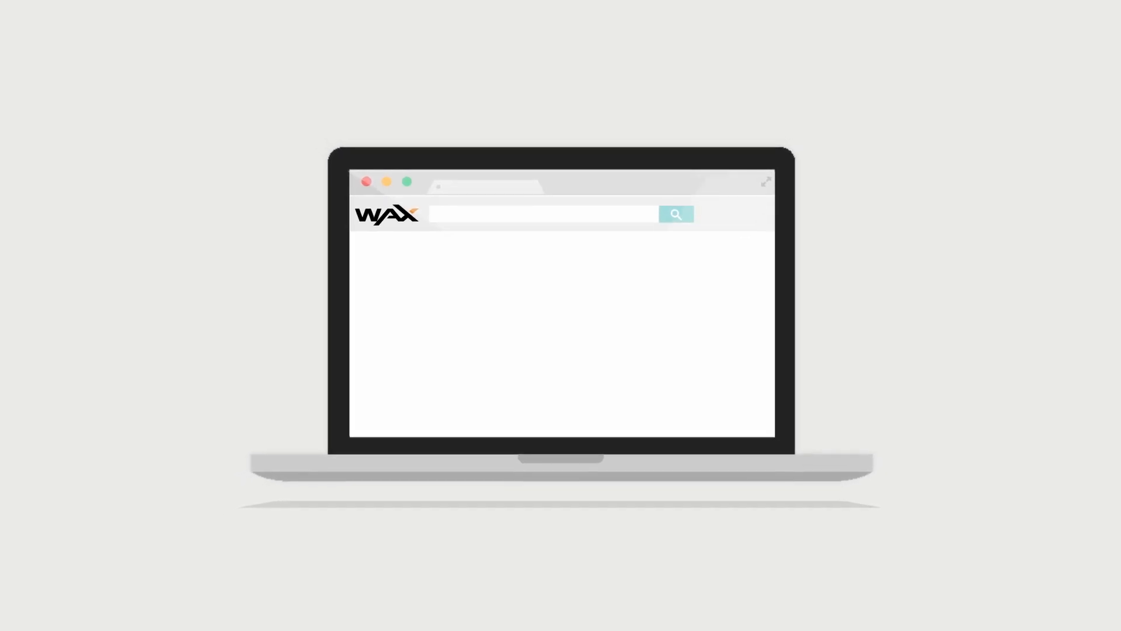
type("StatTrak AK-47 Case Hardened FN #644")
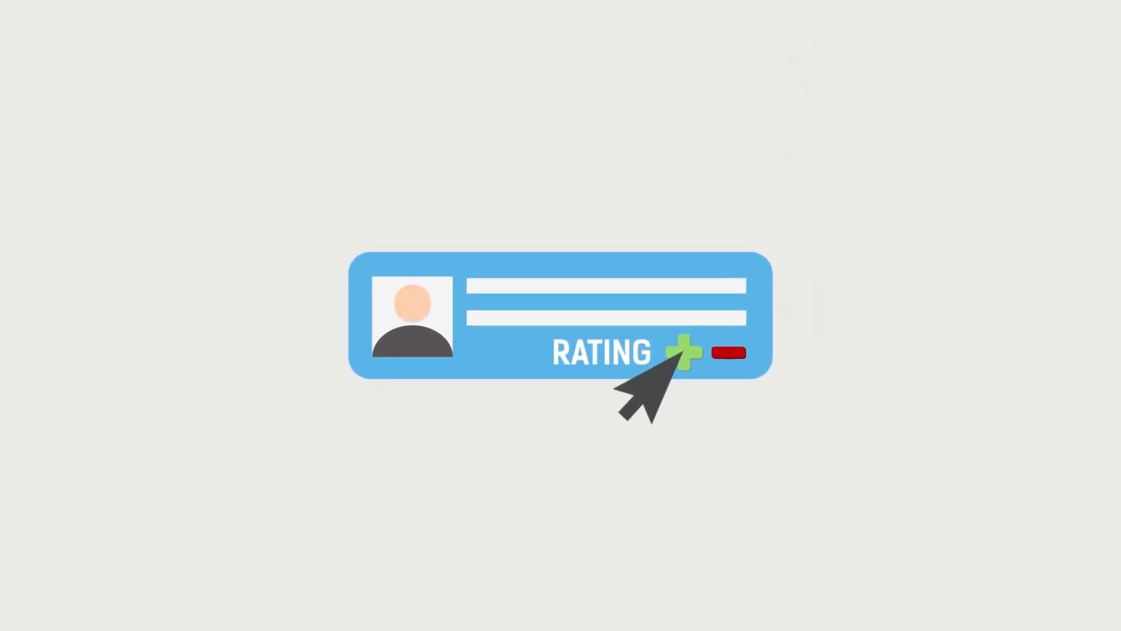
left_click(682, 353)
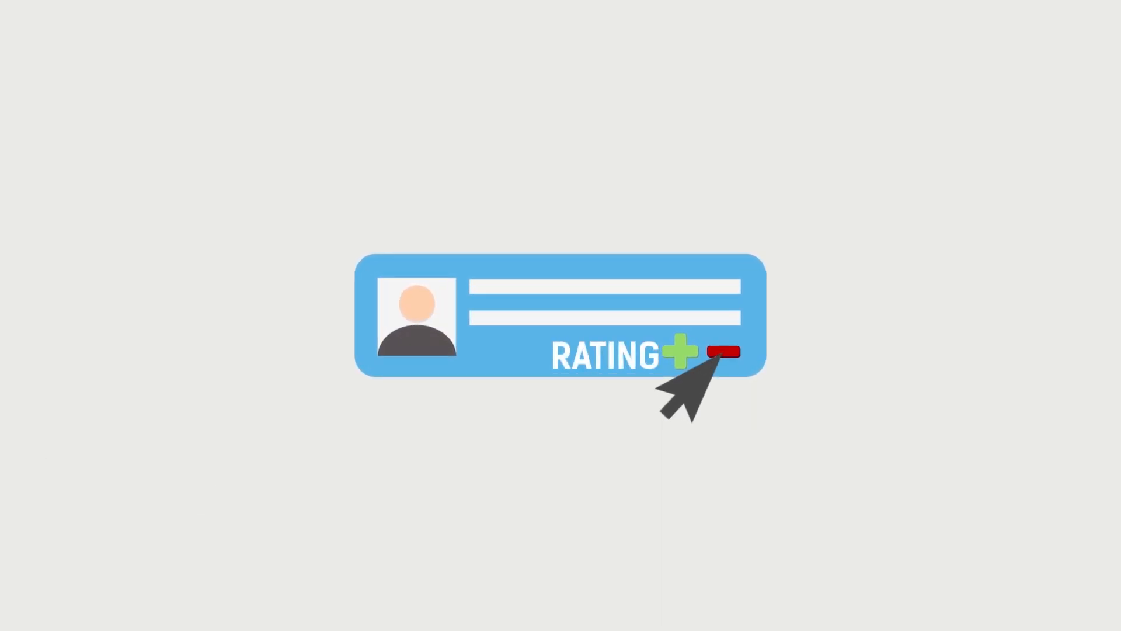
left_click(724, 353)
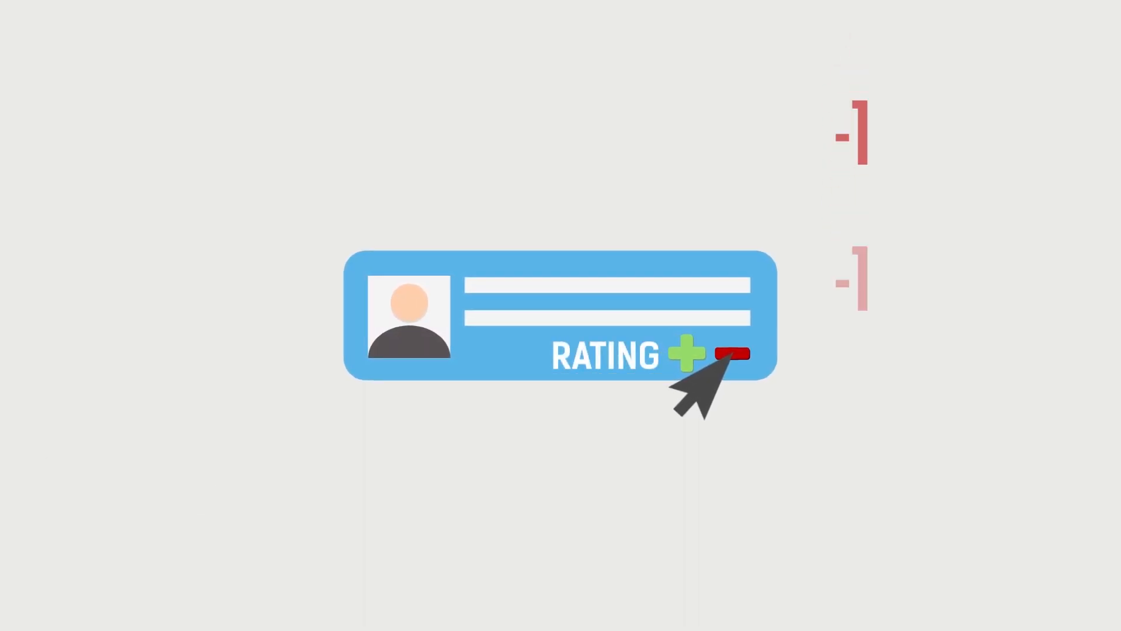
left_click(731, 355)
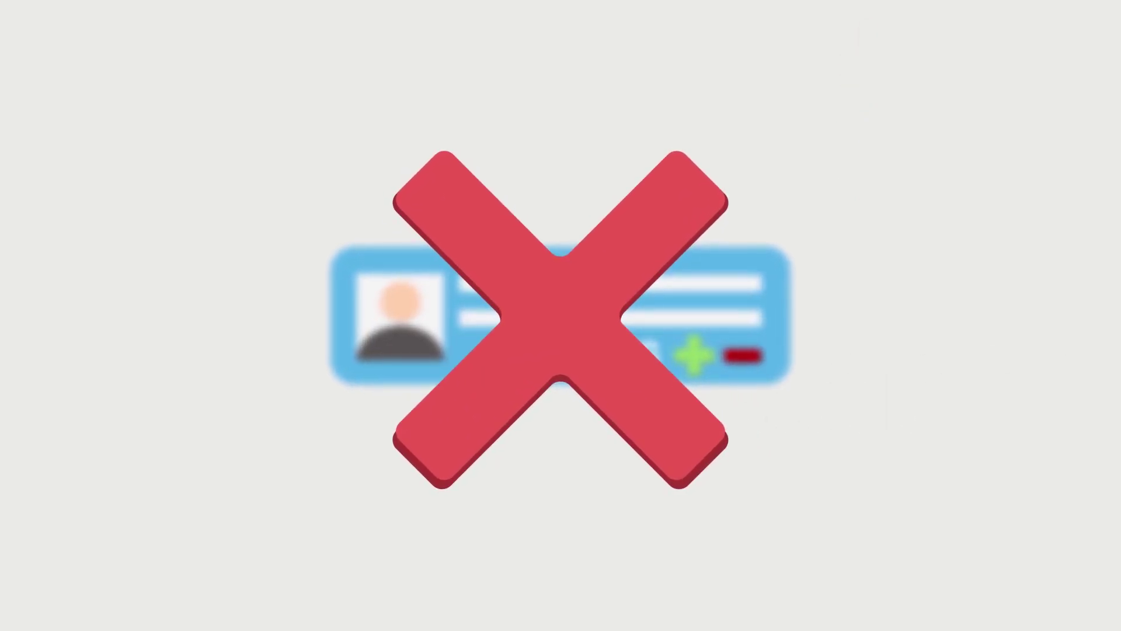